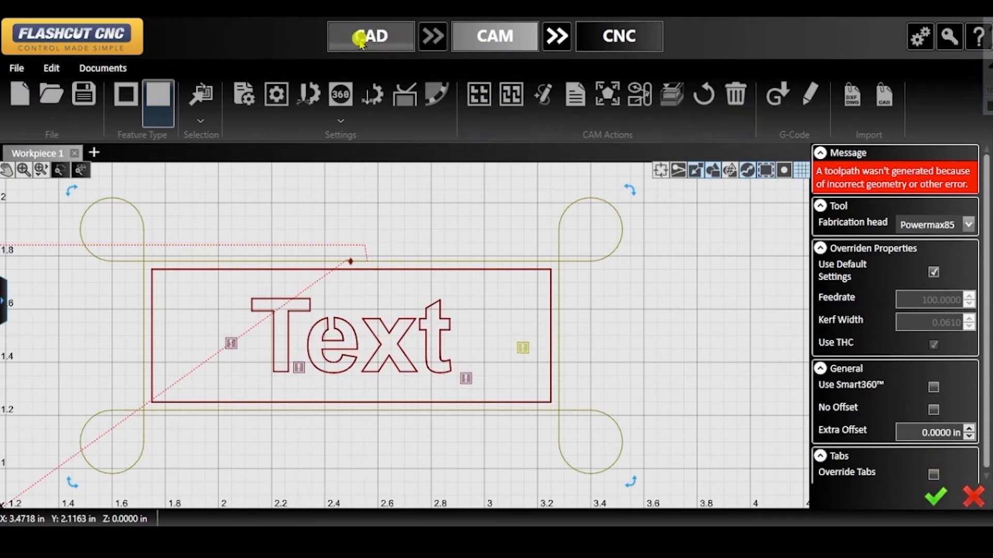
Step: Enlarge the Text plate in the drawing to 200%, making it 3 by 1 inches
left_click(370, 36)
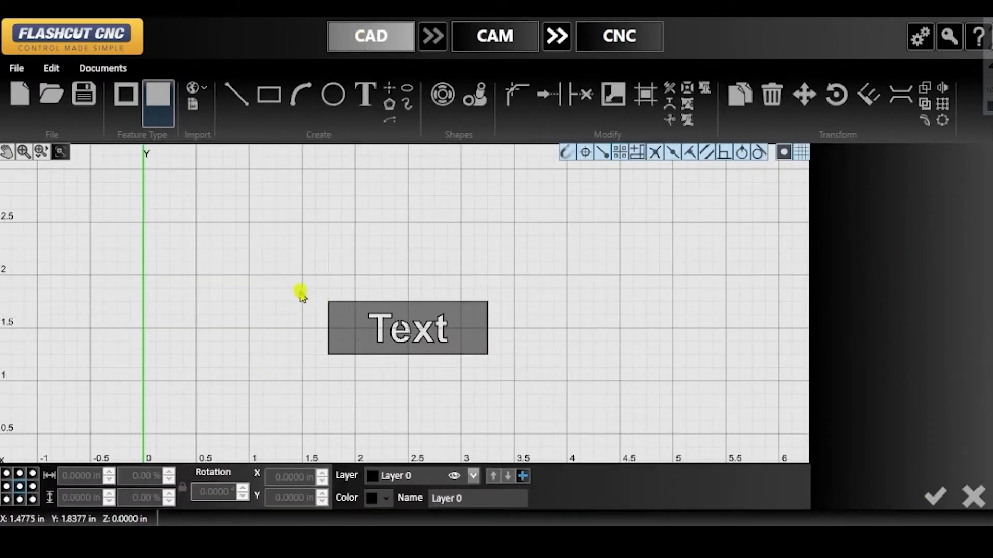
left_click_drag(301, 288, 562, 403)
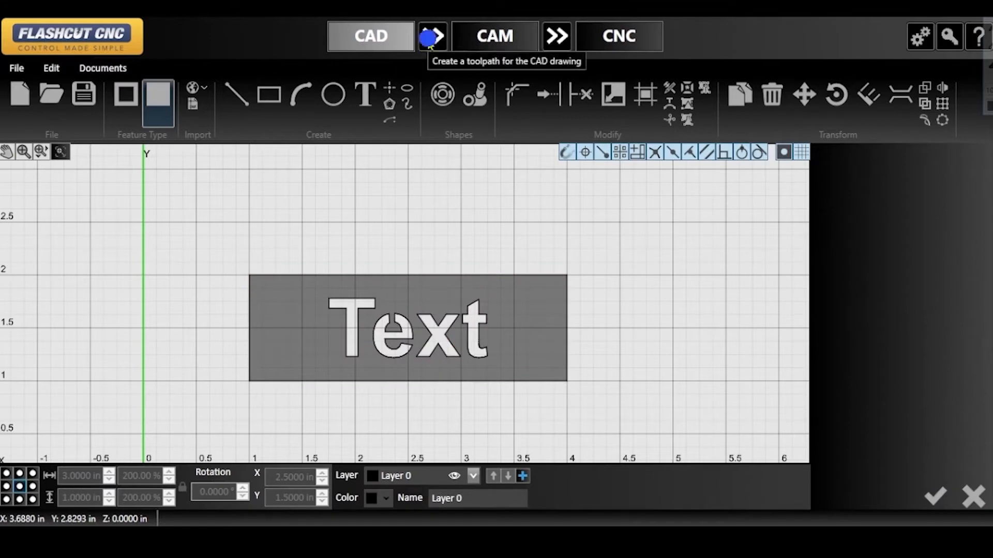
Step: Generate the CAM toolpath for the enlarged plate's outer shape and circles
left_click(431, 37)
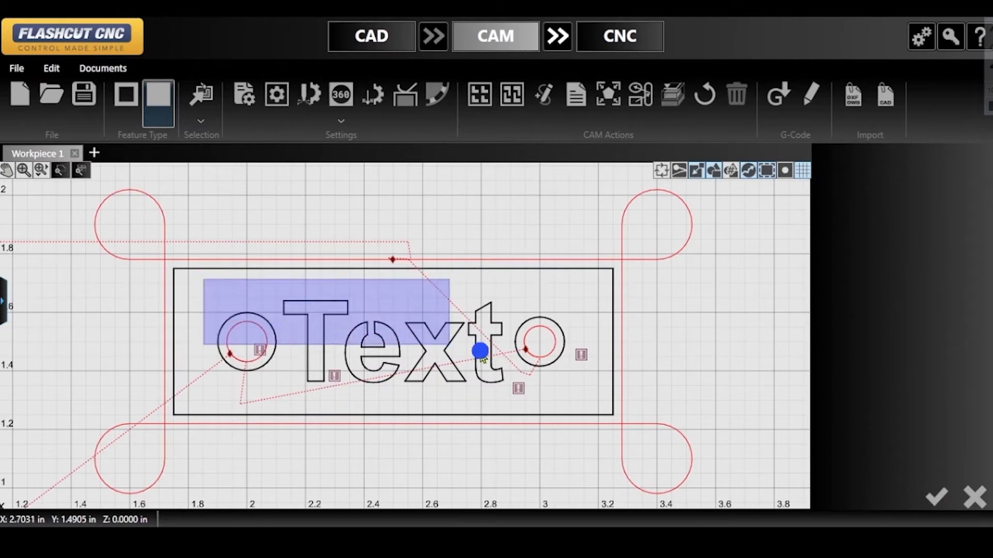
Step: Give the Text letters overridden cut settings instead of defaults, then return to the drawing
left_click_drag(478, 351, 590, 404)
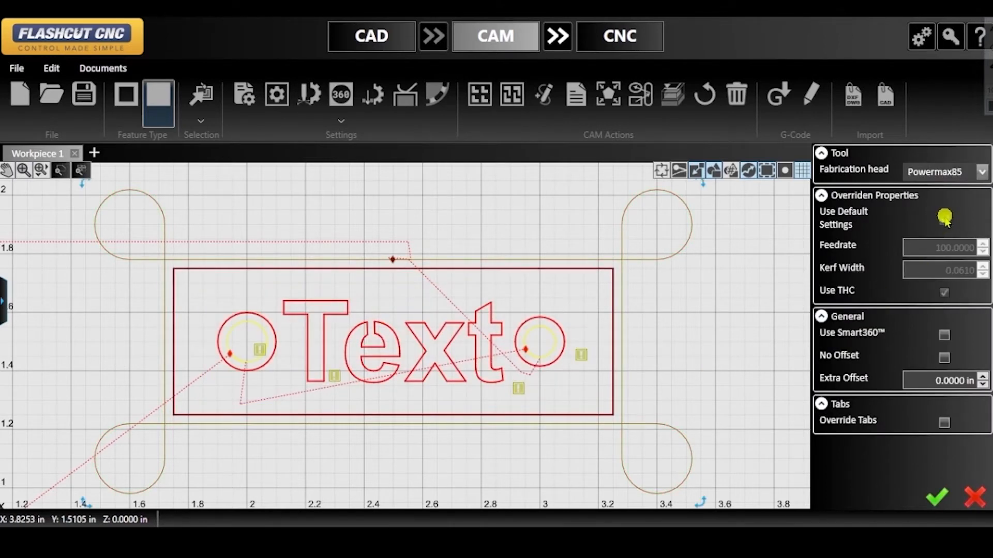
left_click(943, 219)
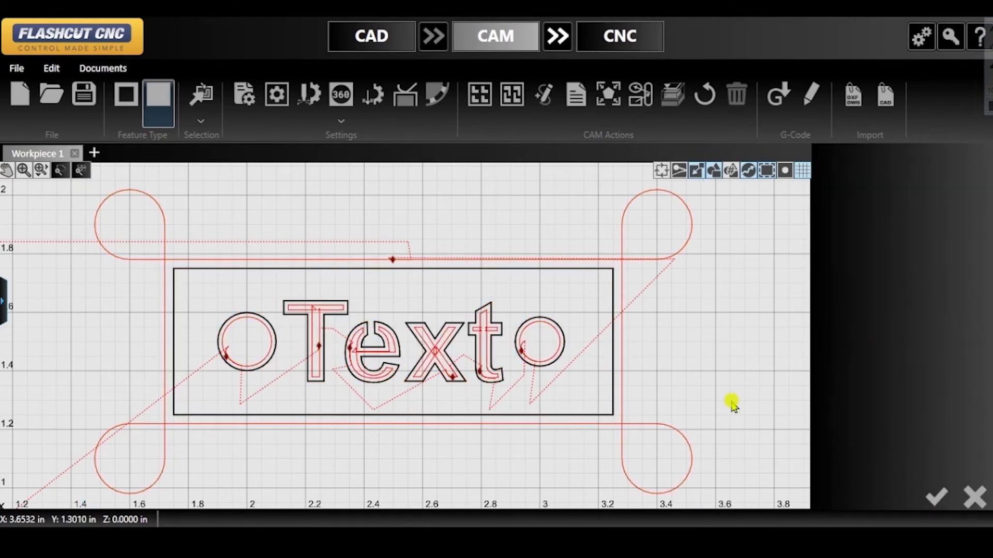
left_click(371, 36)
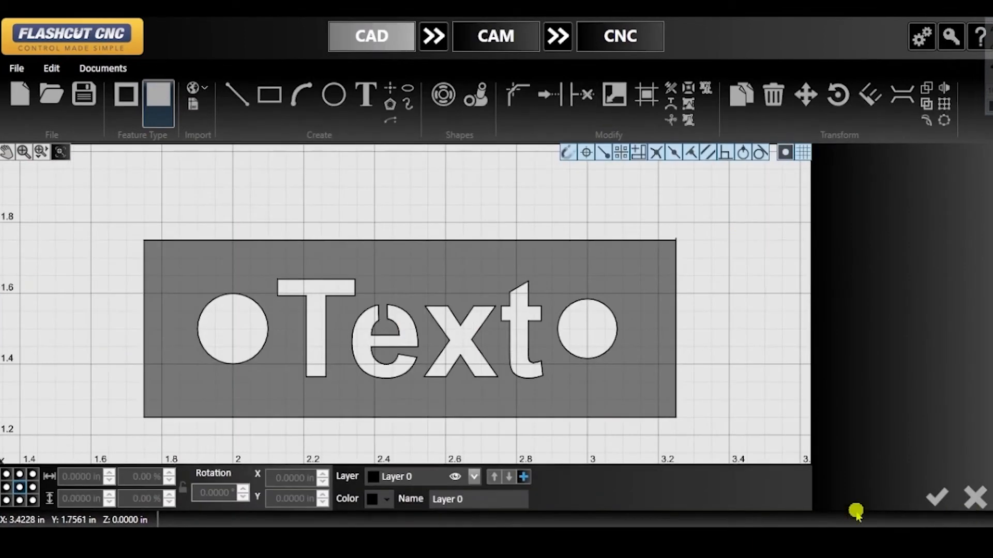
mouse_move(922, 368)
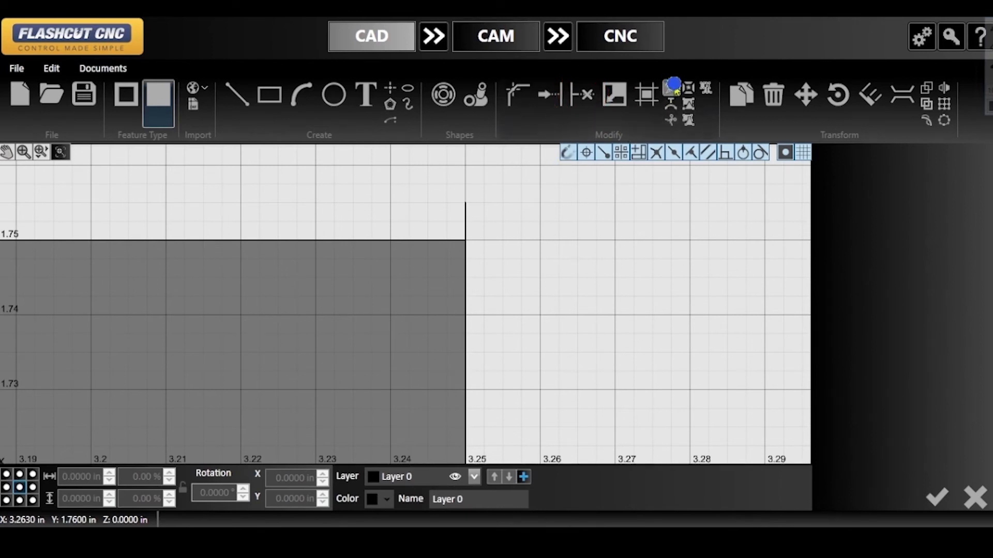
Step: Fix all found geometry issues, including the overshooting corner line, and regenerate the toolpath
left_click(670, 88)
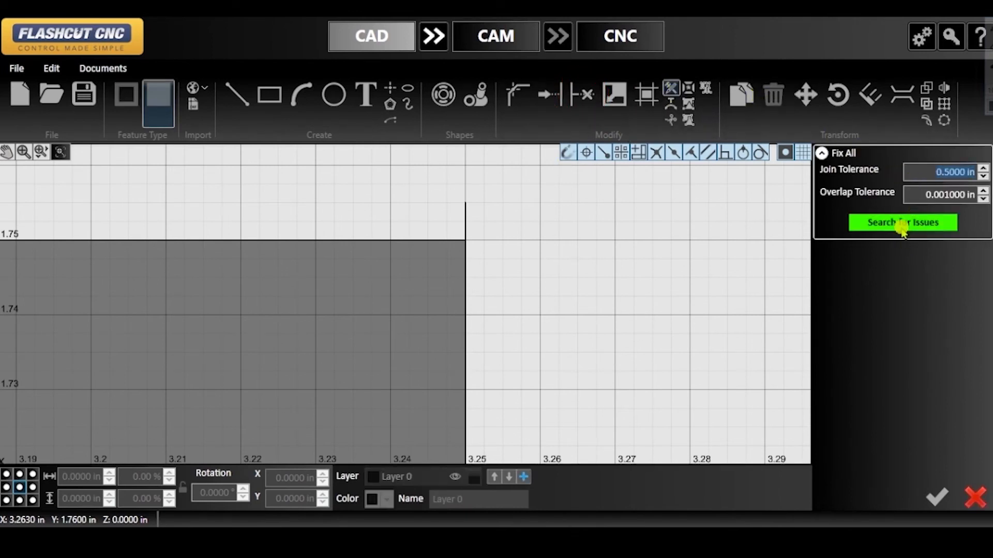
left_click(901, 223)
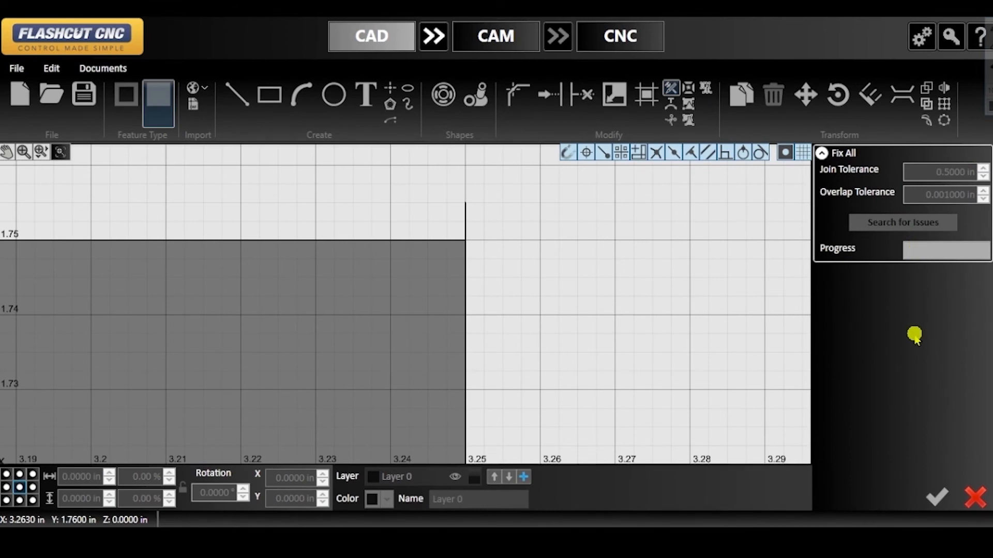
left_click(902, 222)
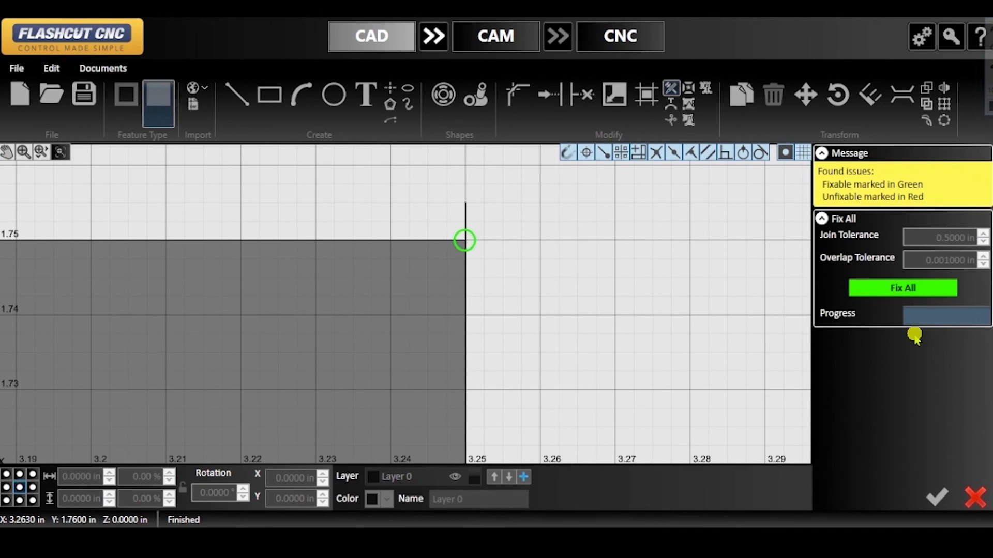
left_click(901, 288)
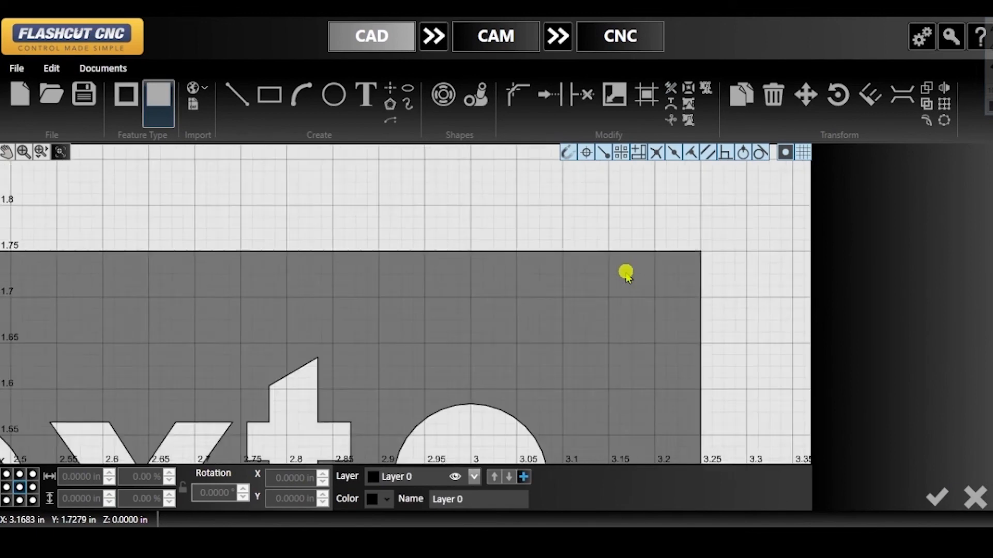
left_click(495, 36)
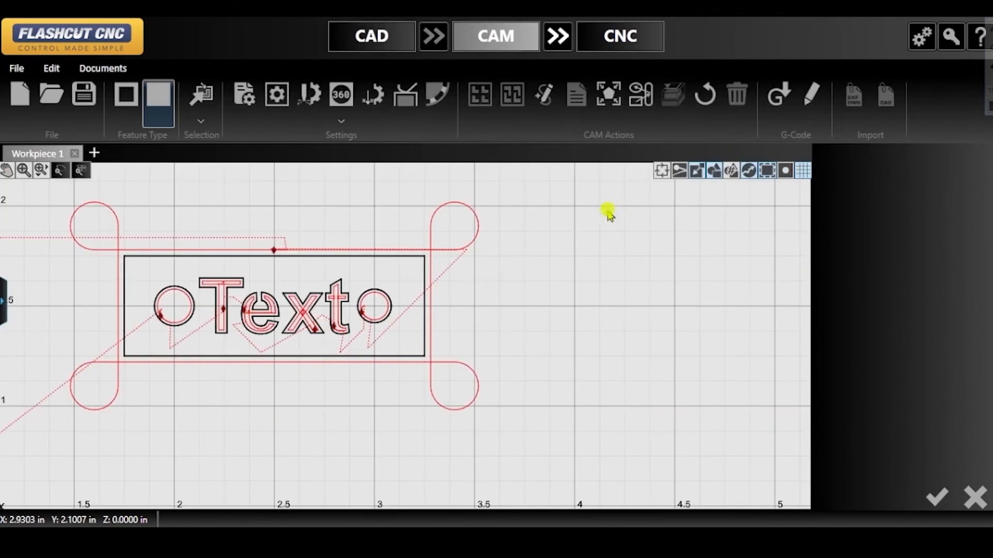